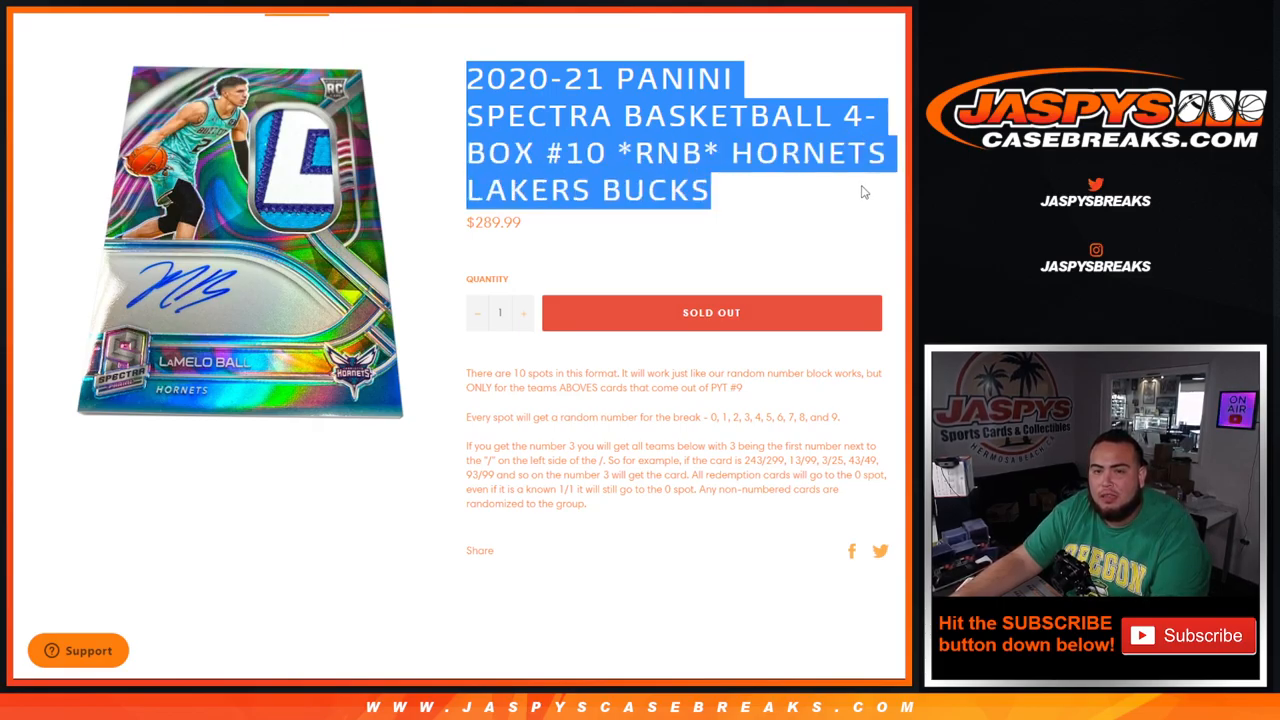
Review the break's random-number rules, then roll two virtual dice on RANDOM.ORG (3 and 4)
{"action": "double_click", "coordinate": [572, 152]}
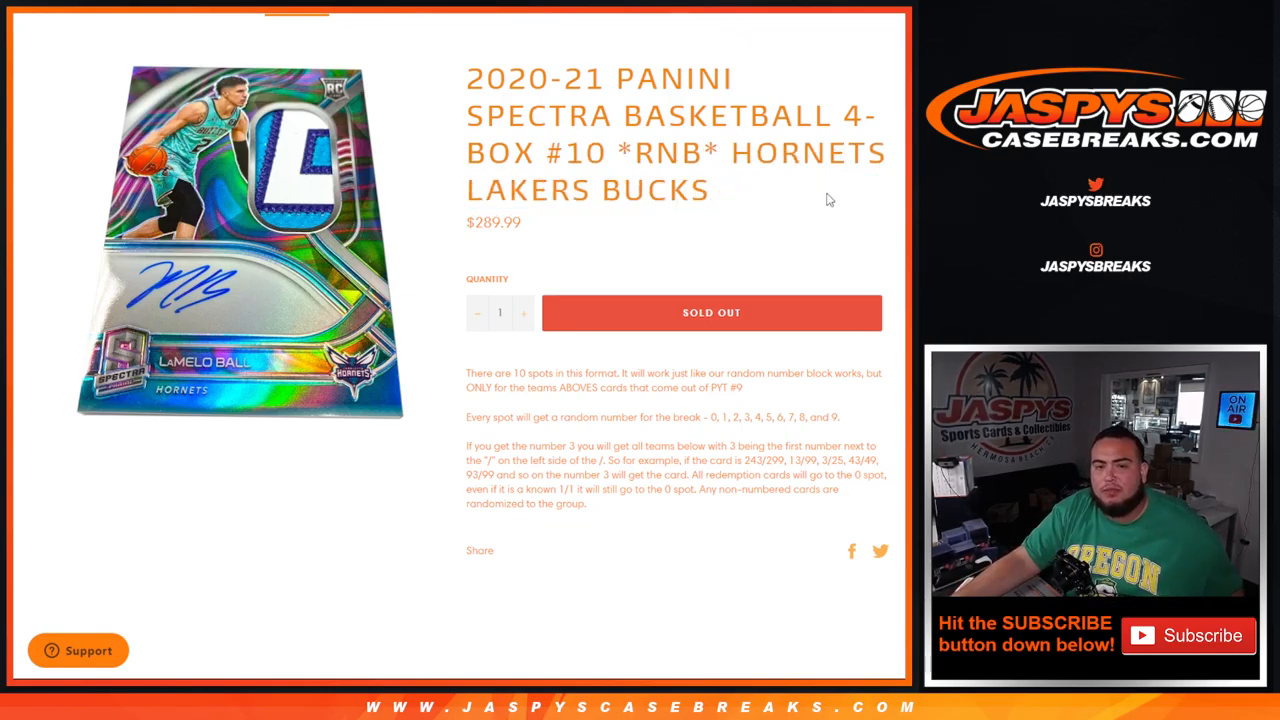
{"action": "mouse_move", "coordinate": [748, 276]}
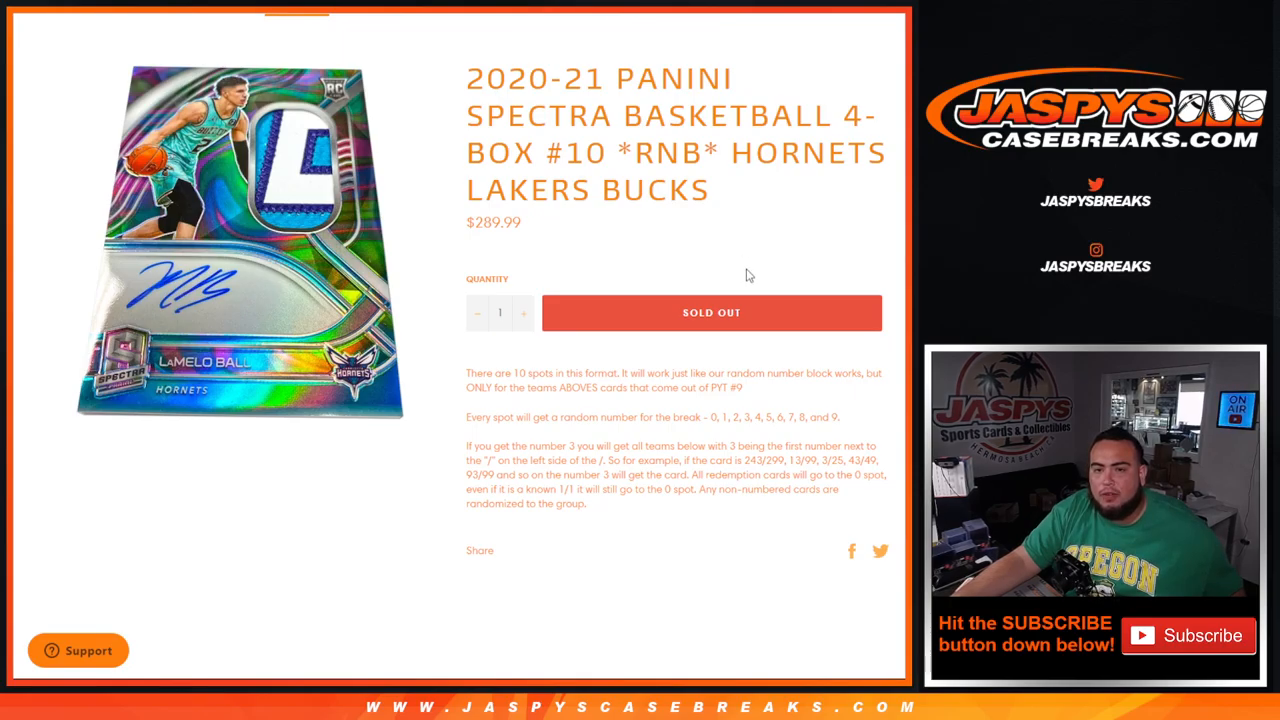
{"action": "mouse_move", "coordinate": [560, 444]}
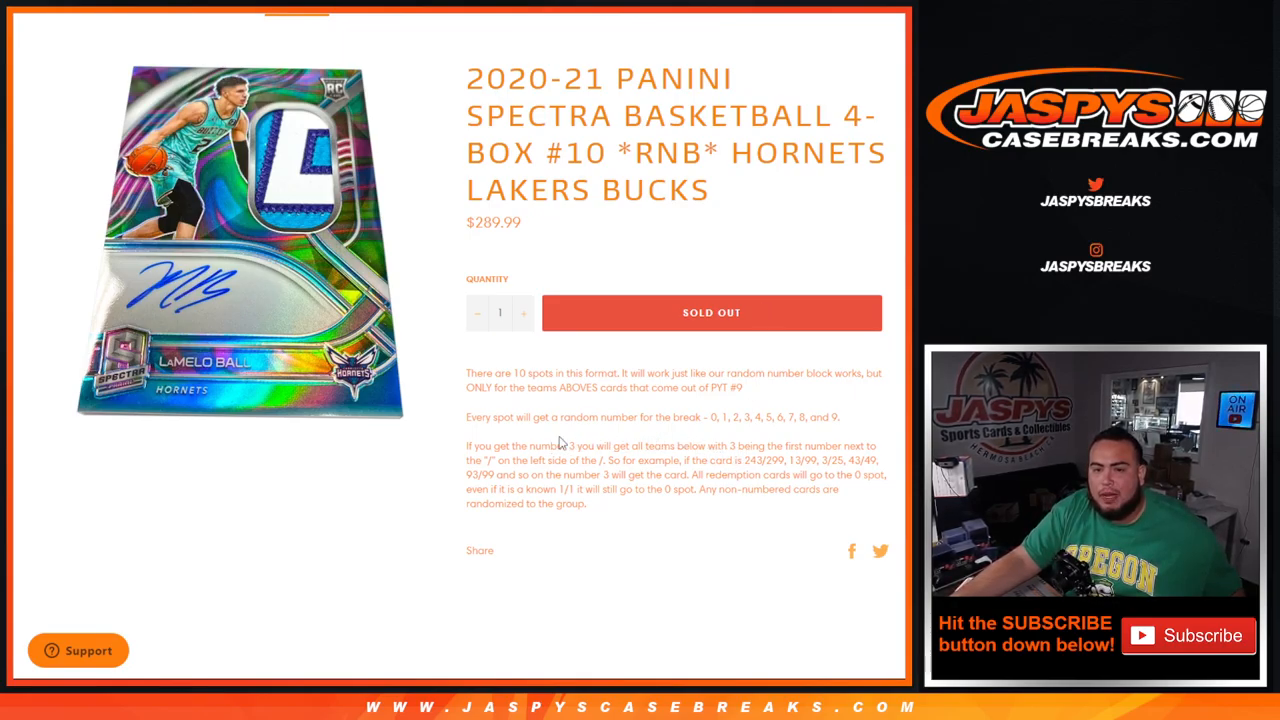
{"action": "scroll", "scroll_direction": "down", "scroll_amount": 3}
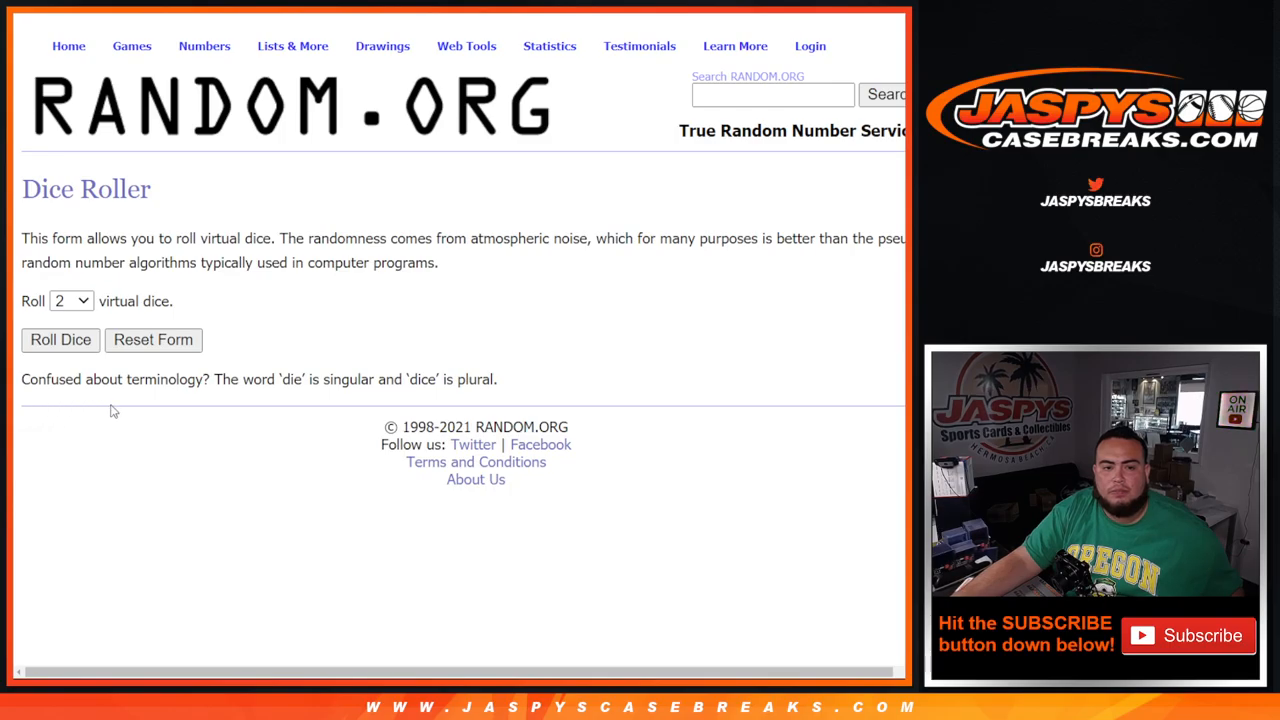
{"action": "left_click", "coordinate": [60, 340]}
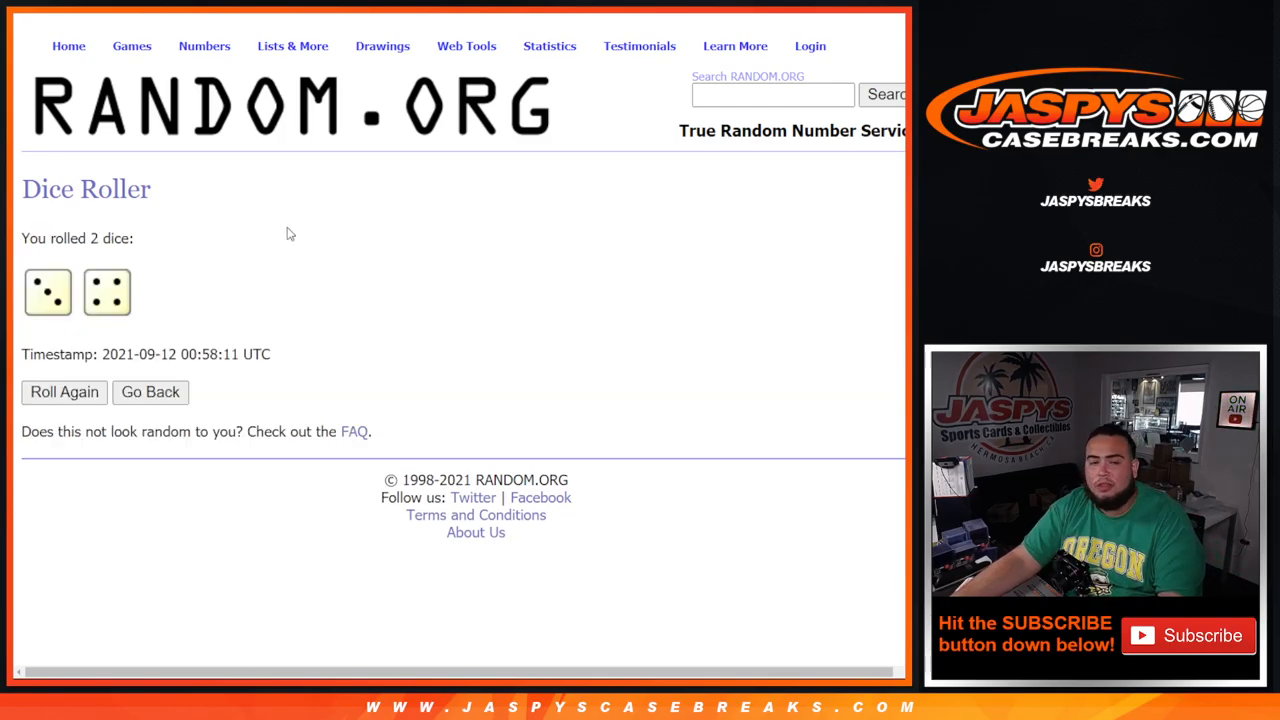
{"action": "left_click", "coordinate": [292, 46]}
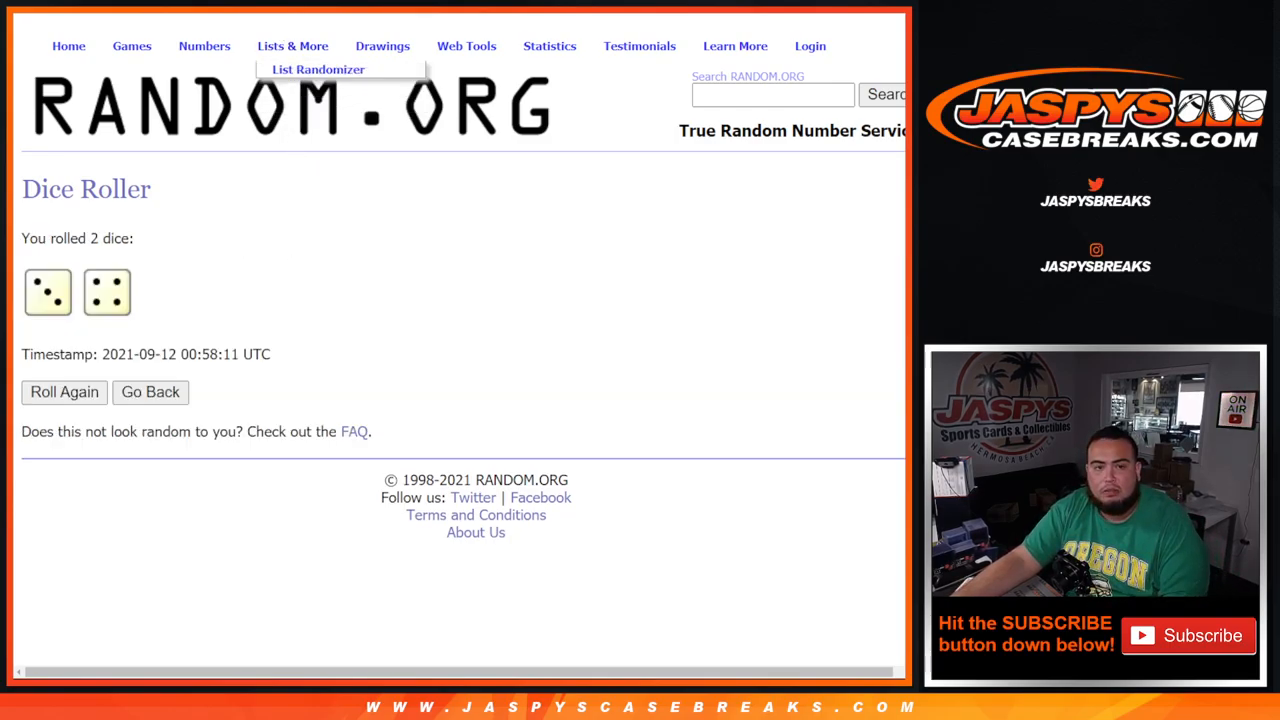
Randomize the pasted customer names in the List Randomizer
{"action": "left_click", "coordinate": [318, 68]}
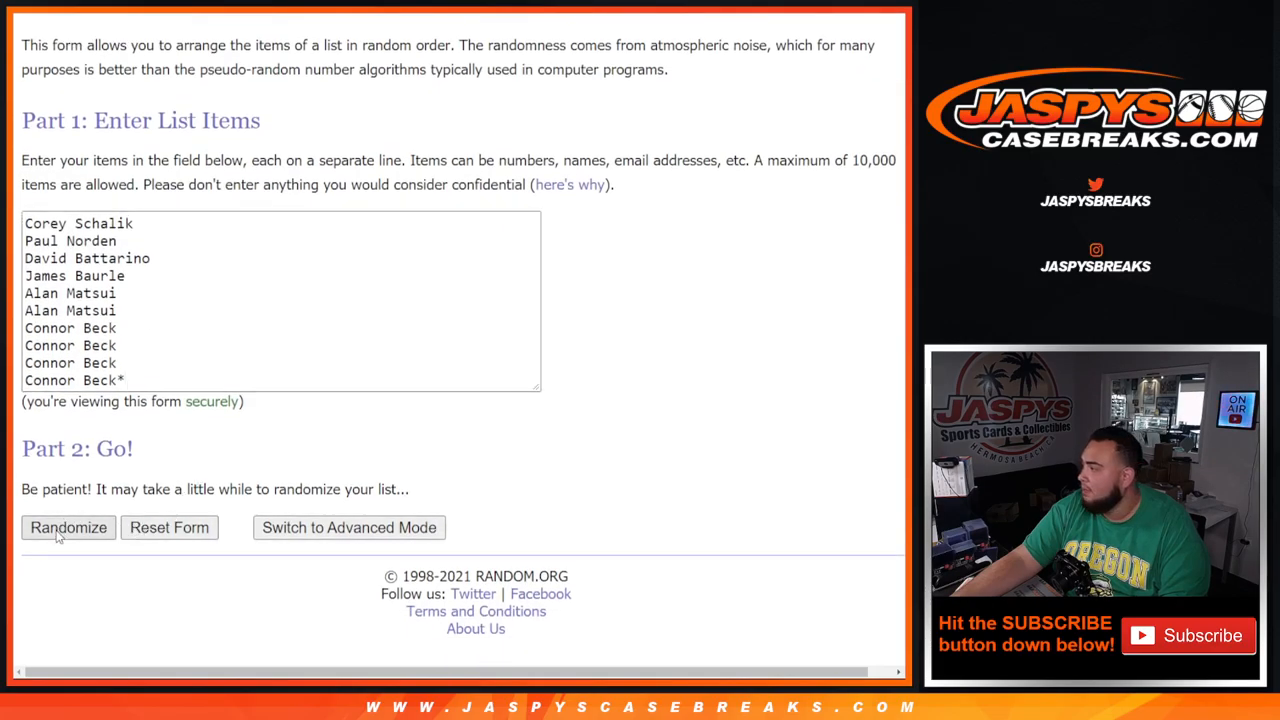
{"action": "left_click", "coordinate": [68, 528]}
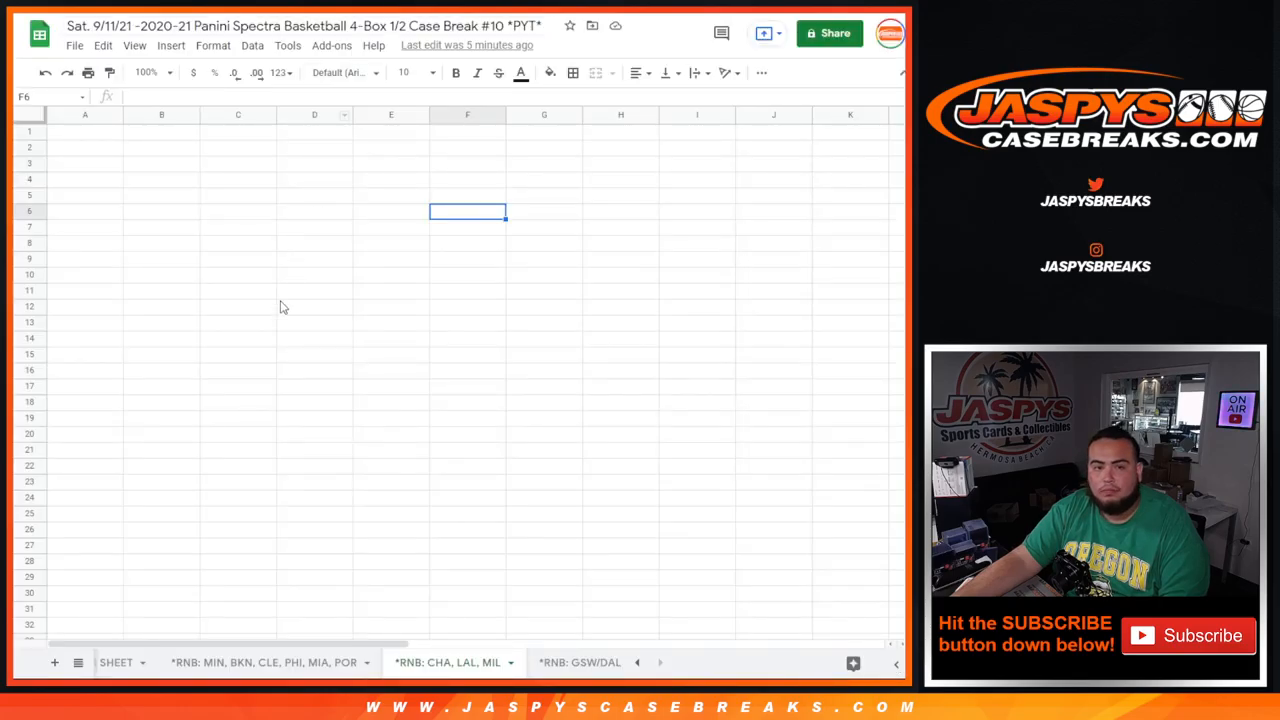
{"action": "mouse_move", "coordinate": [116, 176]}
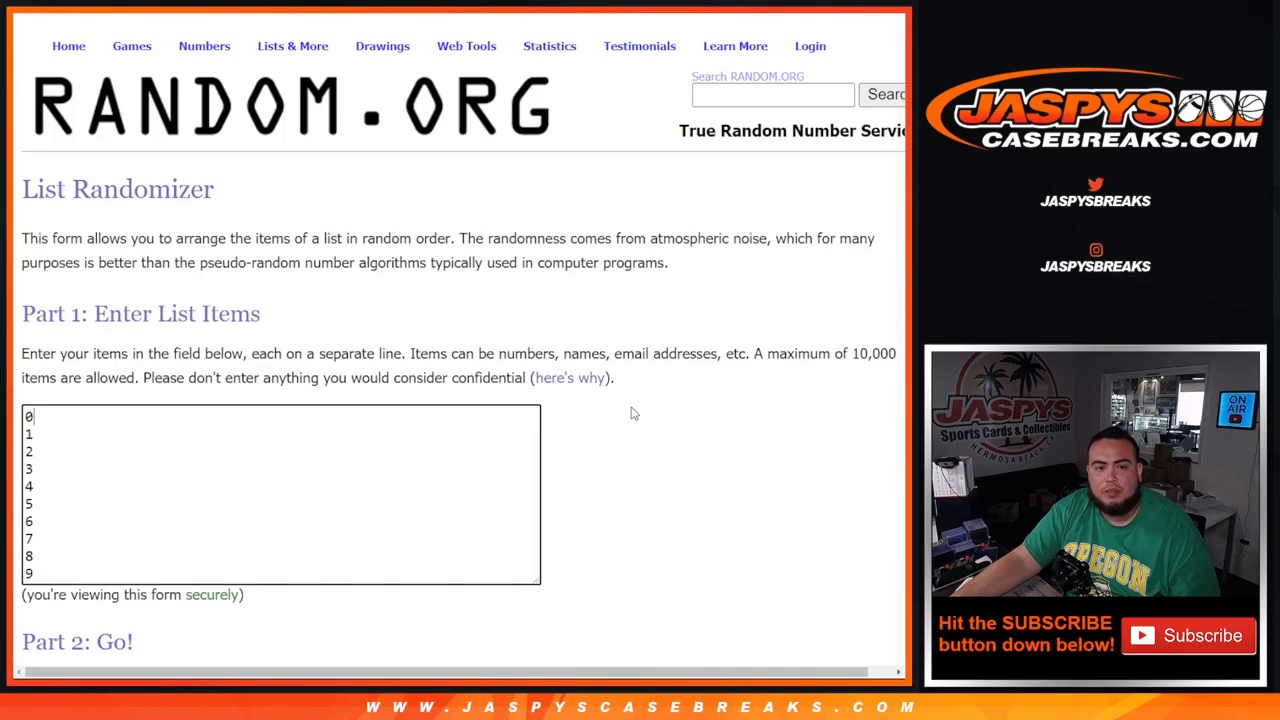
Randomize the numbers 0 through 9 in the List Randomizer
{"action": "scroll", "scroll_direction": "down", "scroll_amount": 3}
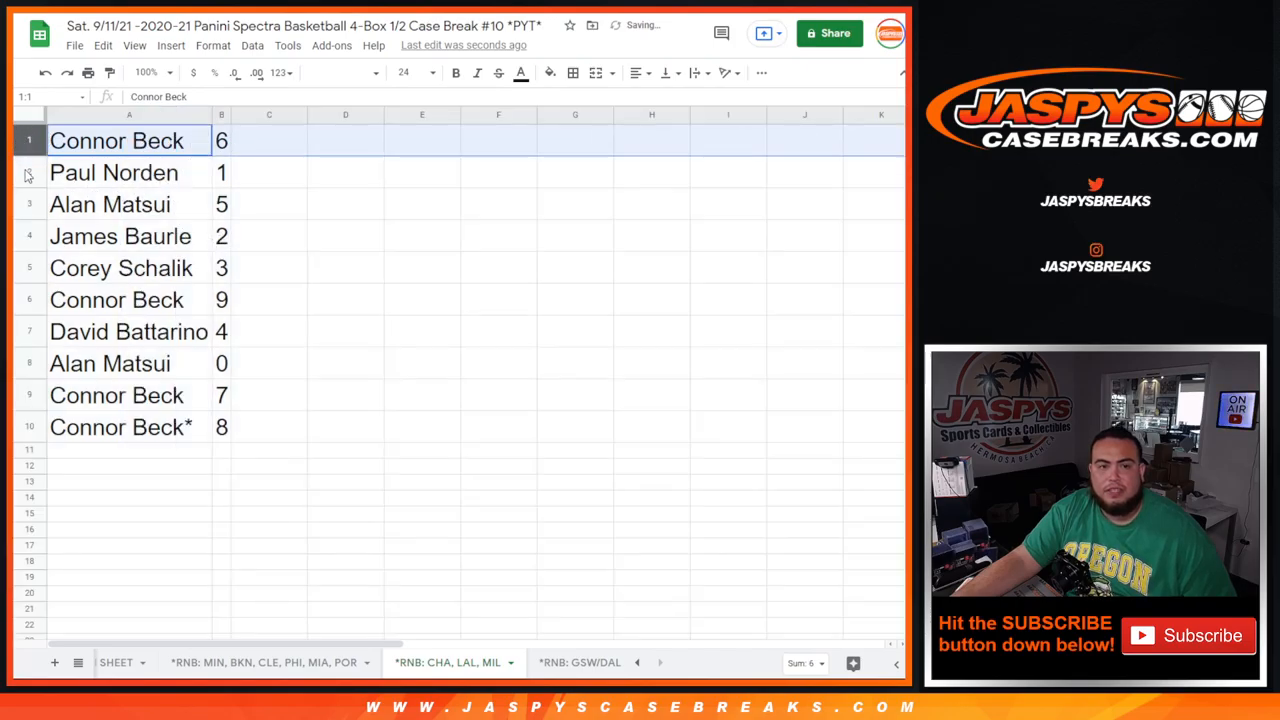
{"action": "left_click", "coordinate": [110, 204]}
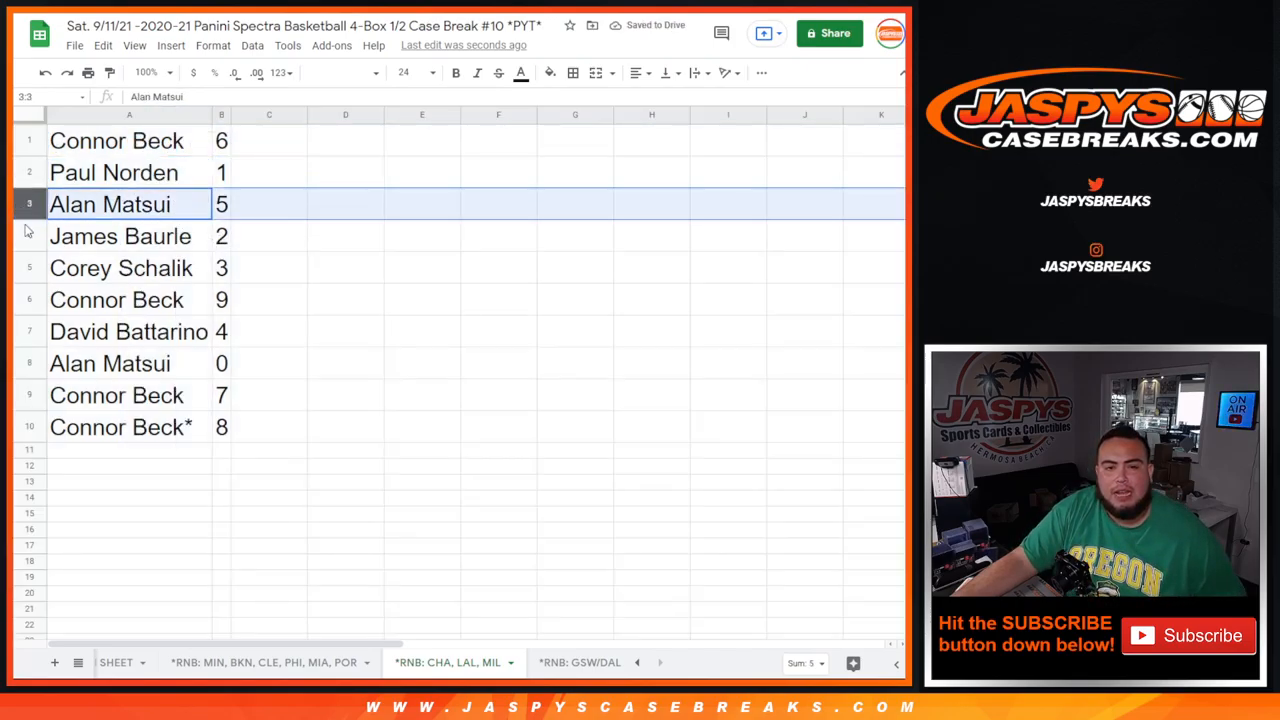
{"action": "left_click", "coordinate": [116, 300]}
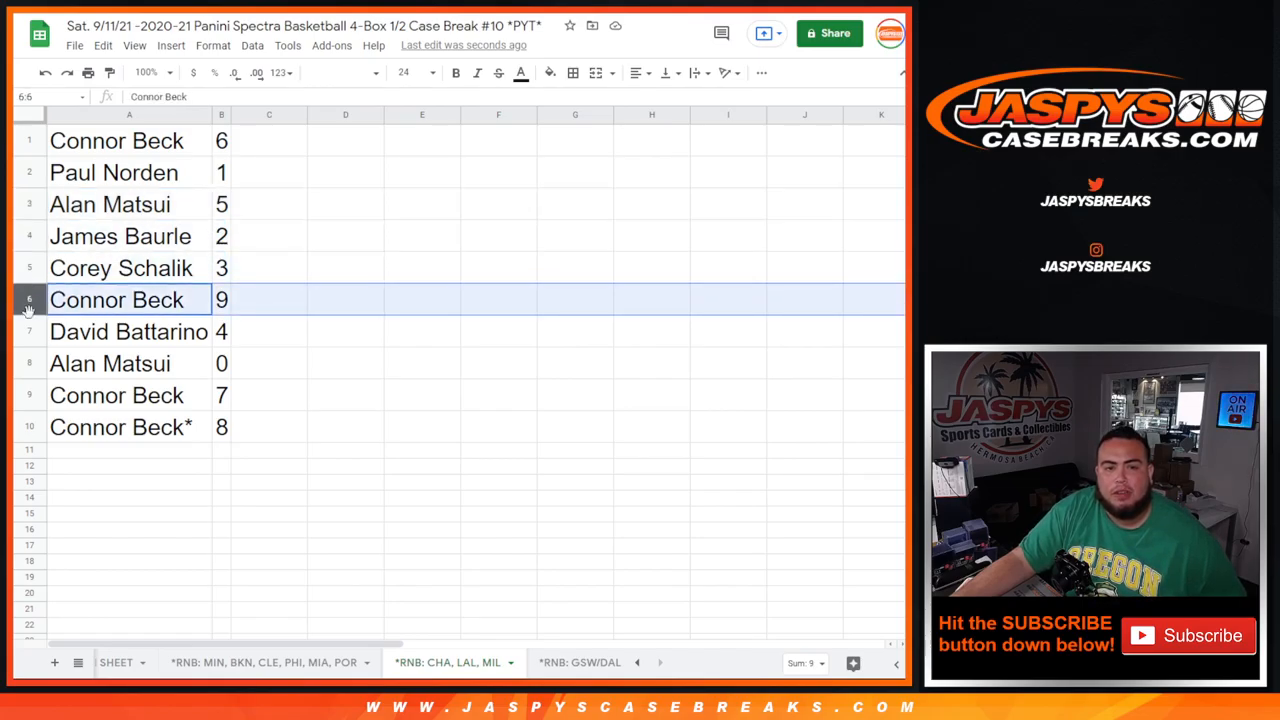
{"action": "left_click", "coordinate": [110, 364]}
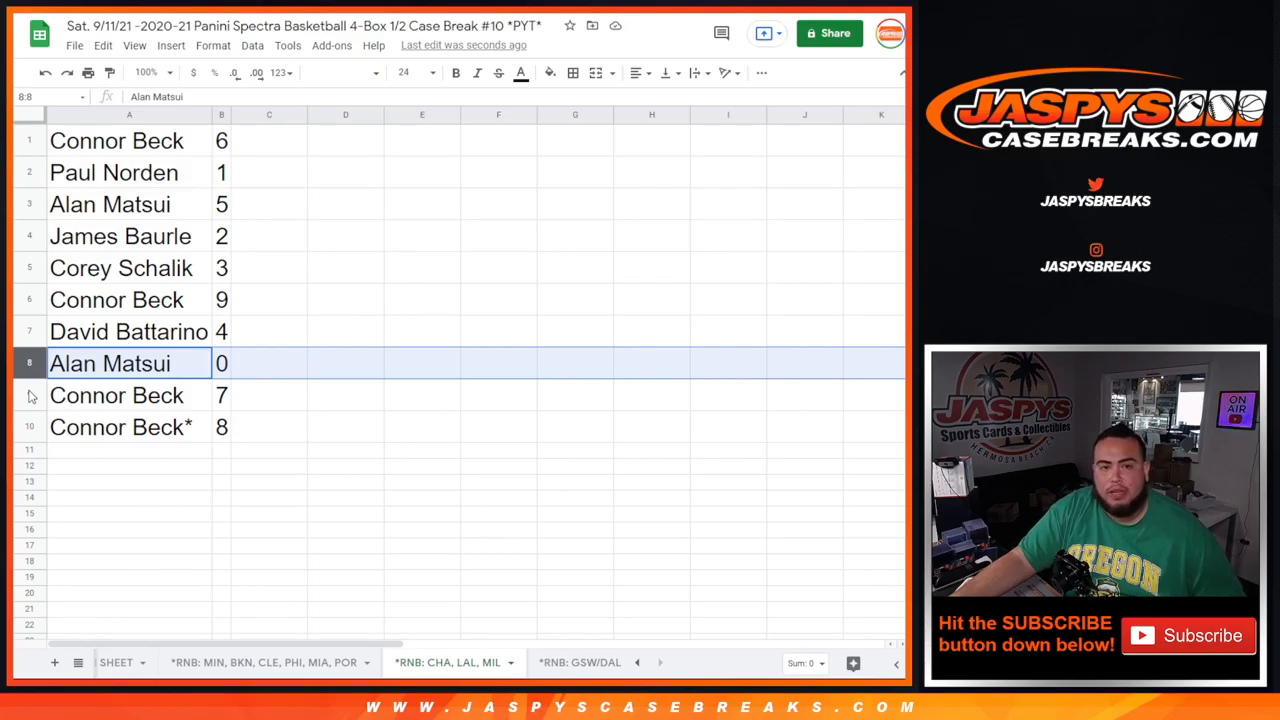
{"action": "left_click", "coordinate": [116, 428]}
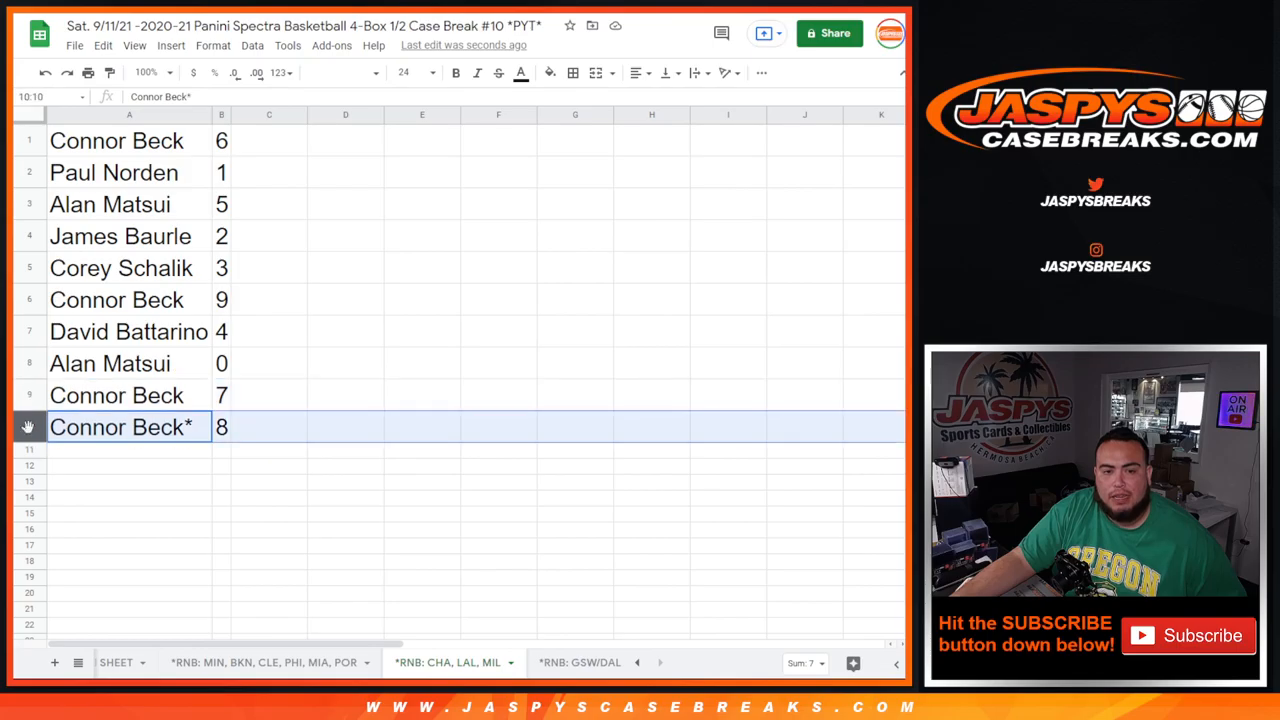
Sort the sheet by the number column, lowest first, so pairs run 0 to 9
{"action": "right_click", "coordinate": [220, 114]}
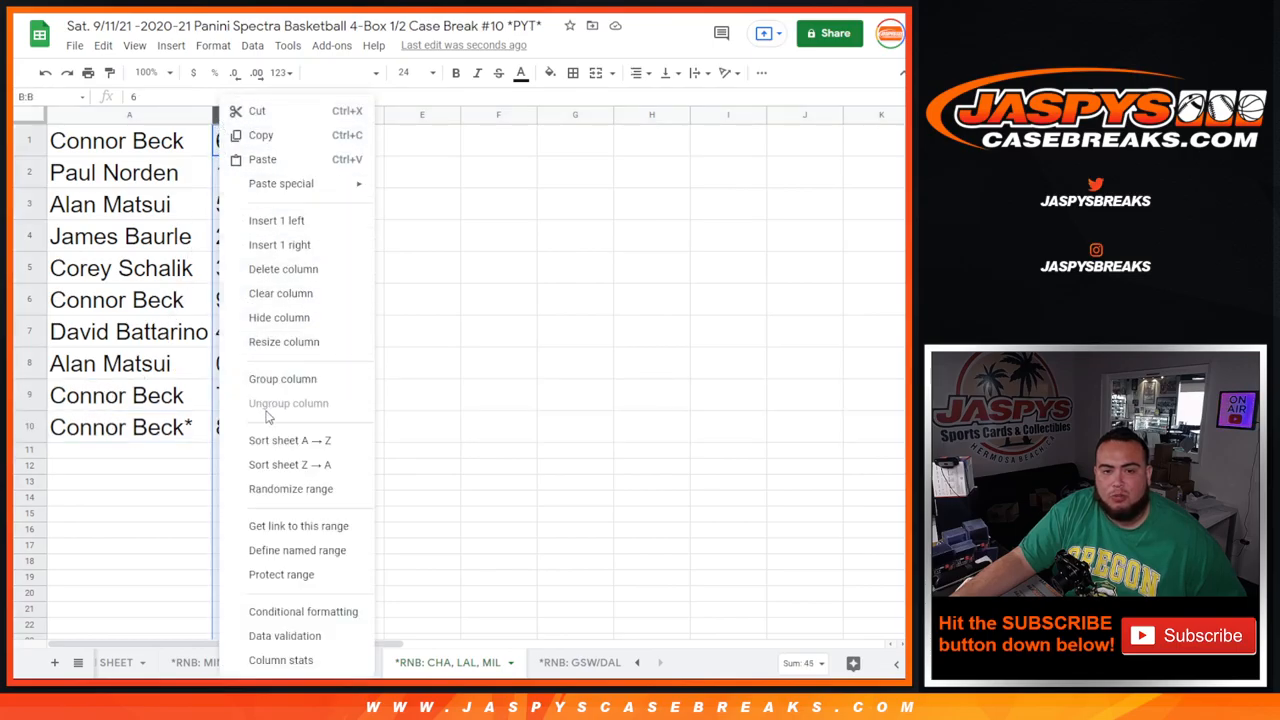
{"action": "left_click", "coordinate": [288, 440]}
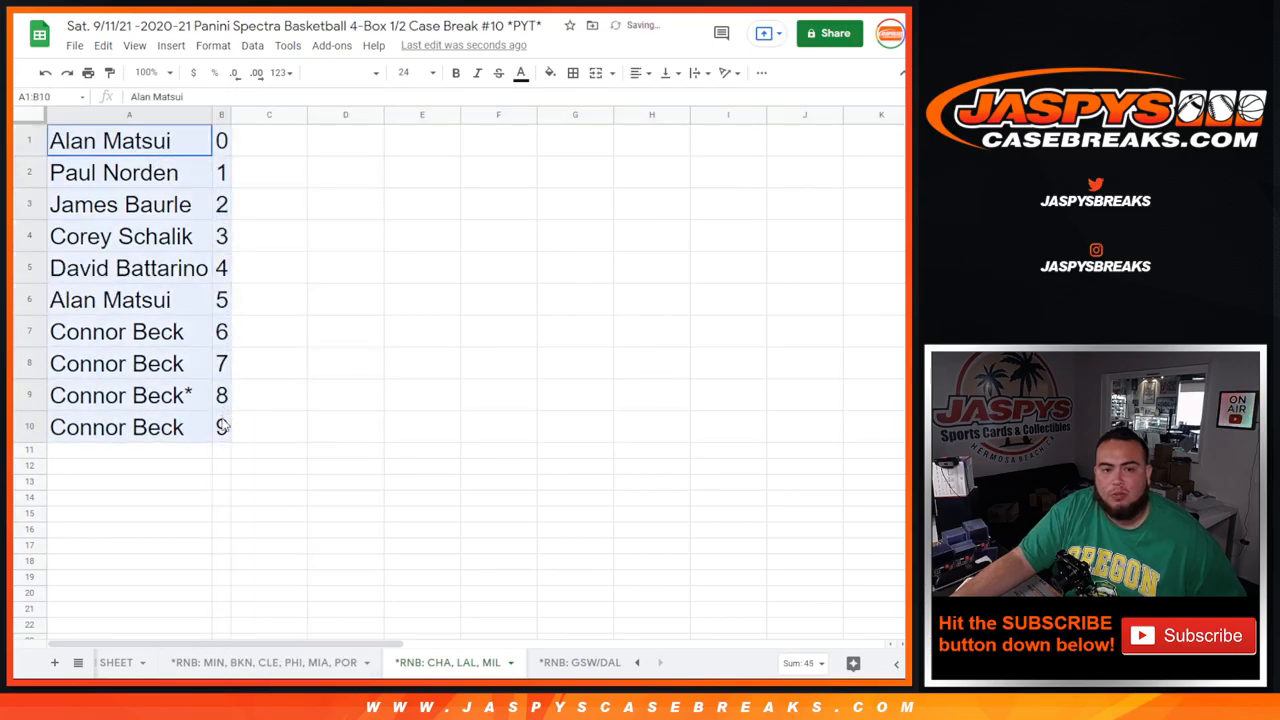
{"action": "left_click", "coordinate": [572, 72]}
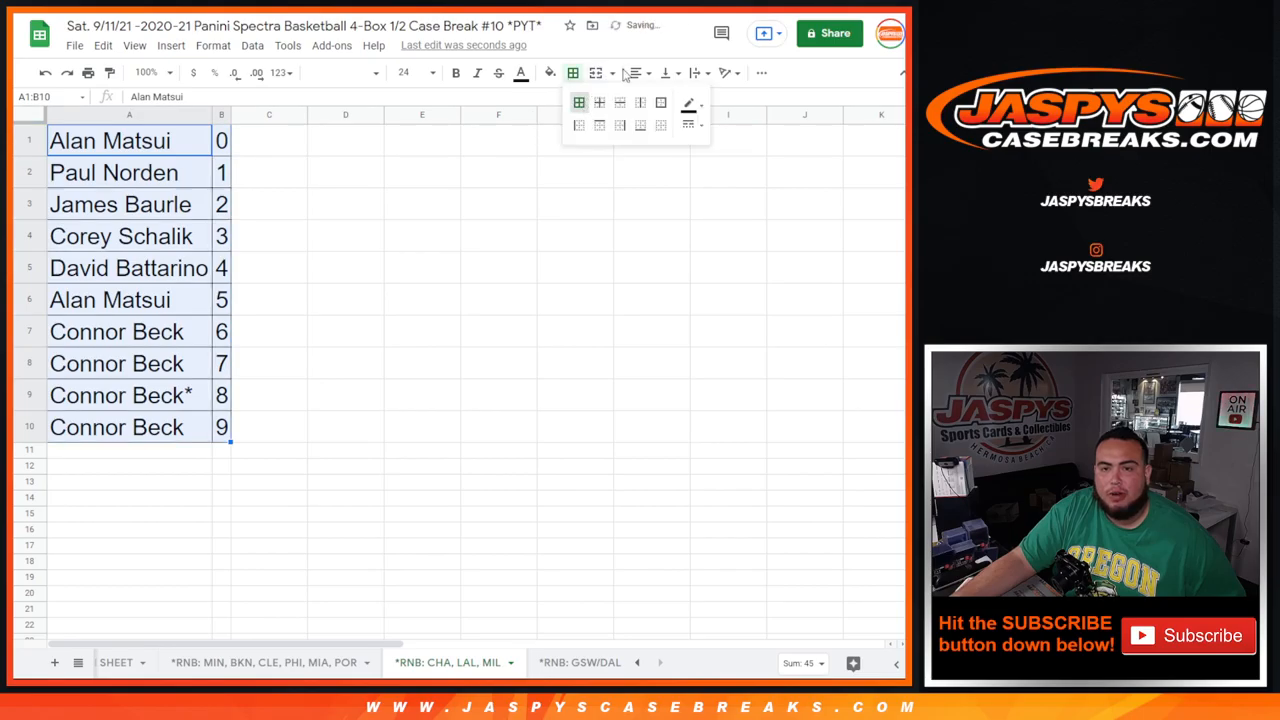